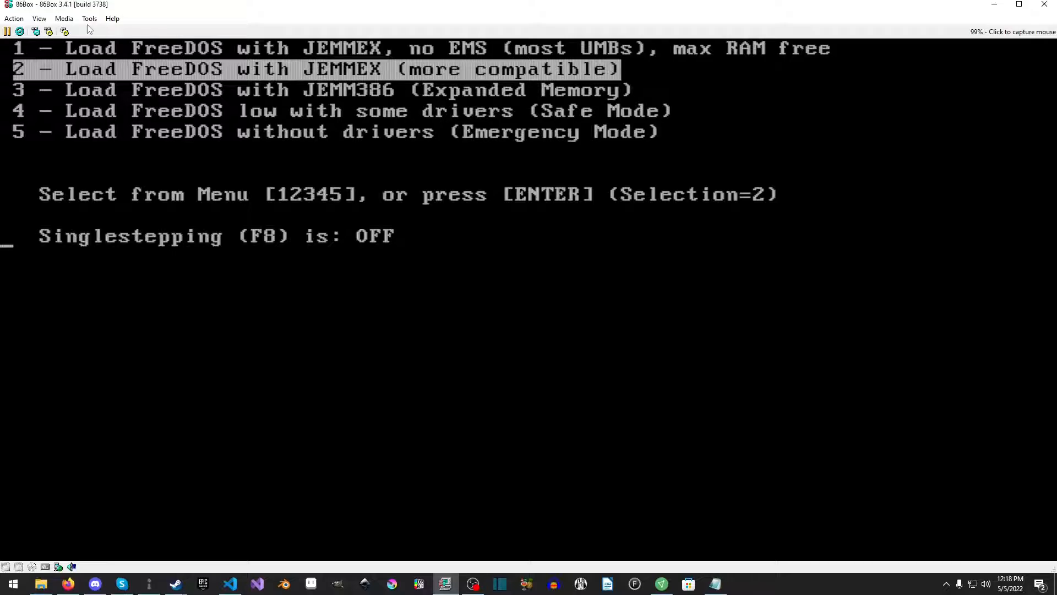
Reach the machine settings from the Tools menu to view the Ports page.
{"action": "left_click", "coordinate": [89, 19]}
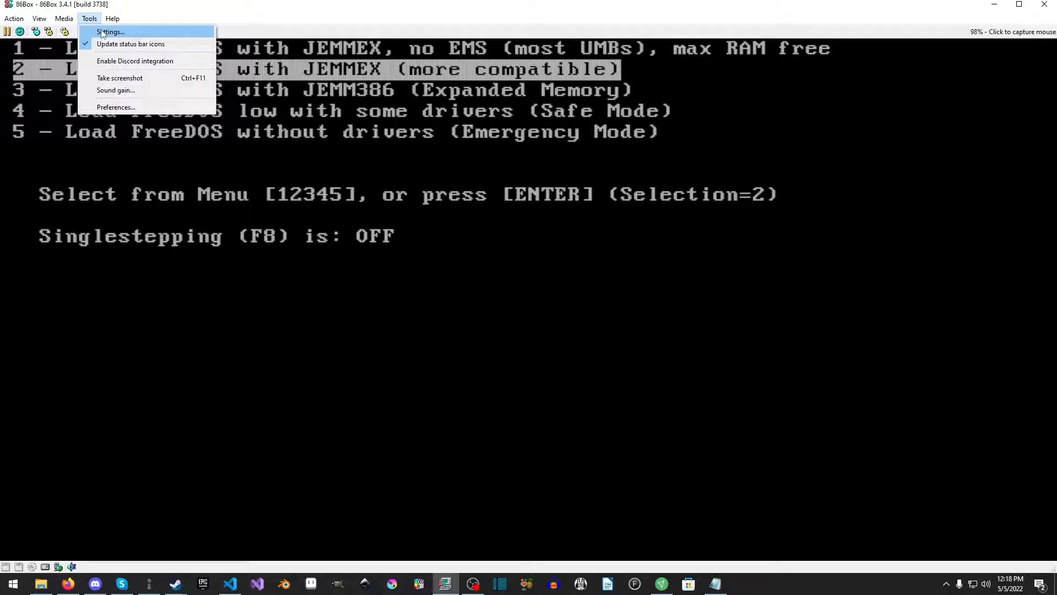
{"action": "left_click", "coordinate": [110, 32]}
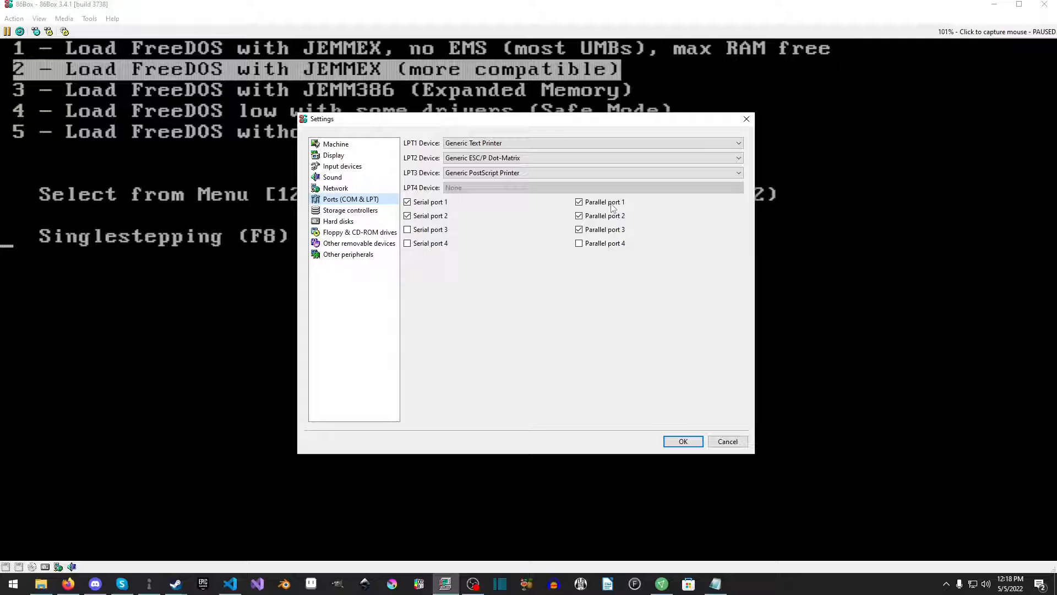
{"action": "left_click", "coordinate": [578, 243]}
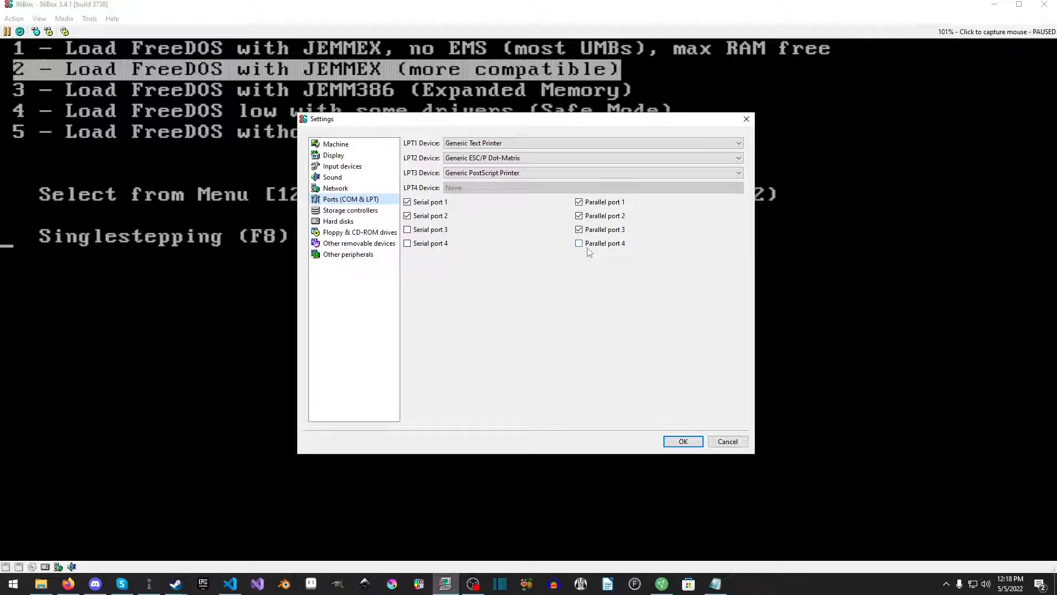
{"action": "left_click", "coordinate": [578, 242]}
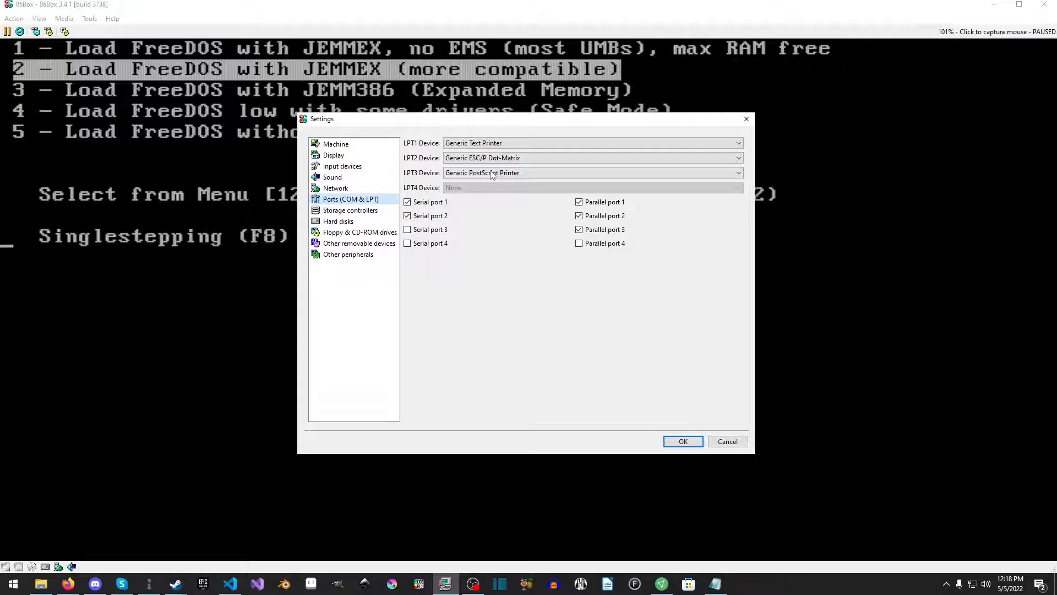
{"action": "left_click", "coordinate": [593, 173]}
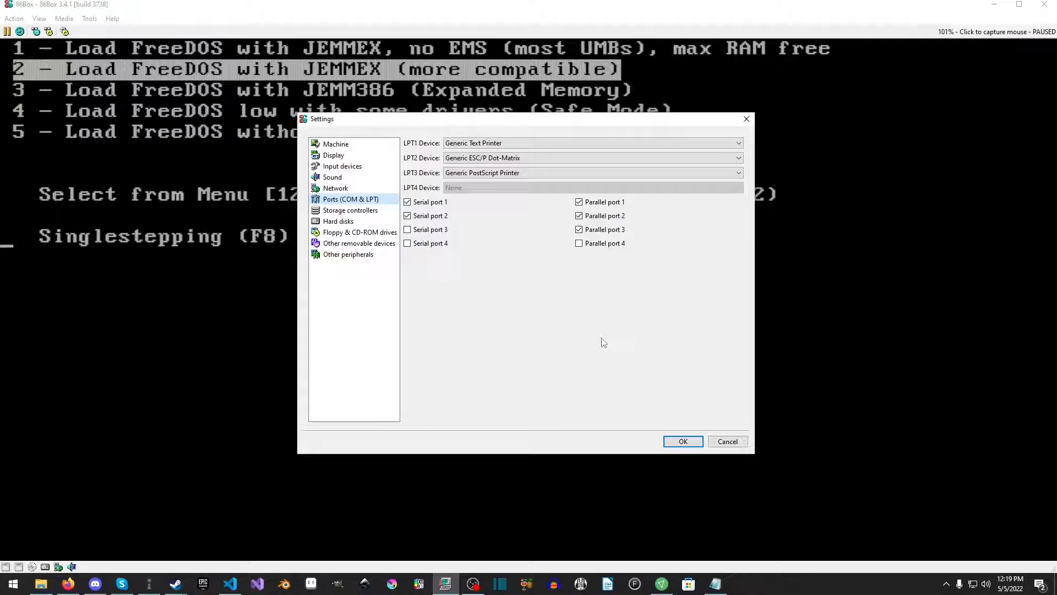
{"action": "mouse_move", "coordinate": [683, 440]}
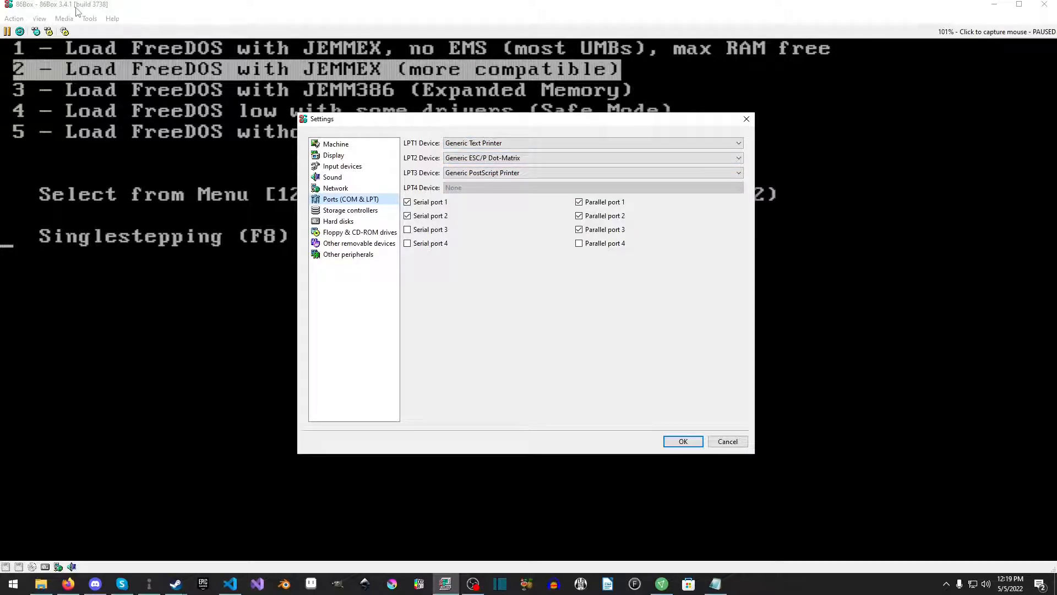
{"action": "left_click", "coordinate": [683, 441]}
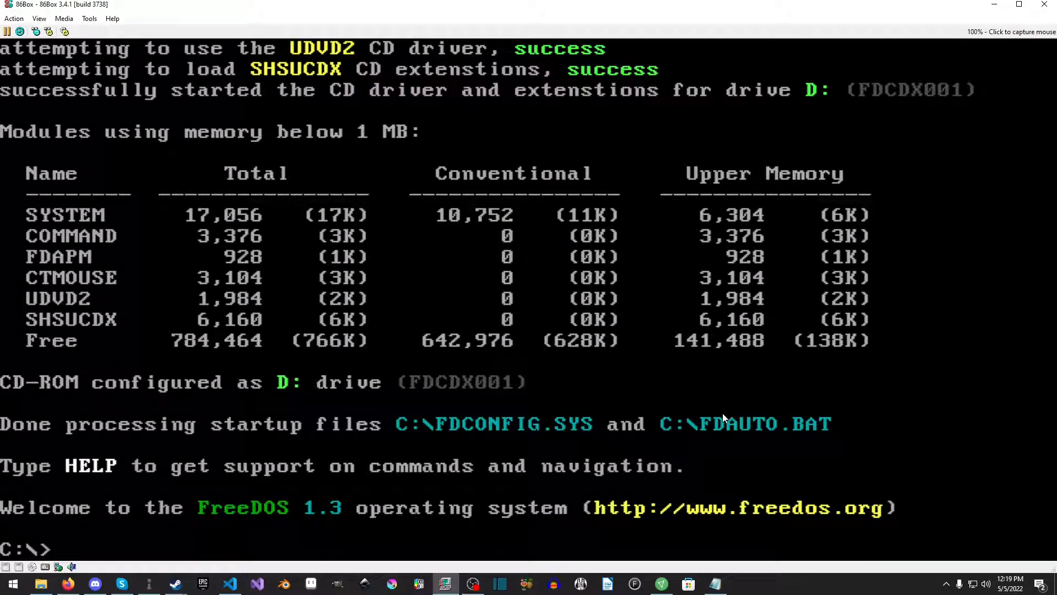
Launch the FreeDOS text editor with the edit command at the C:\> prompt.
{"action": "type", "text": "edit"}
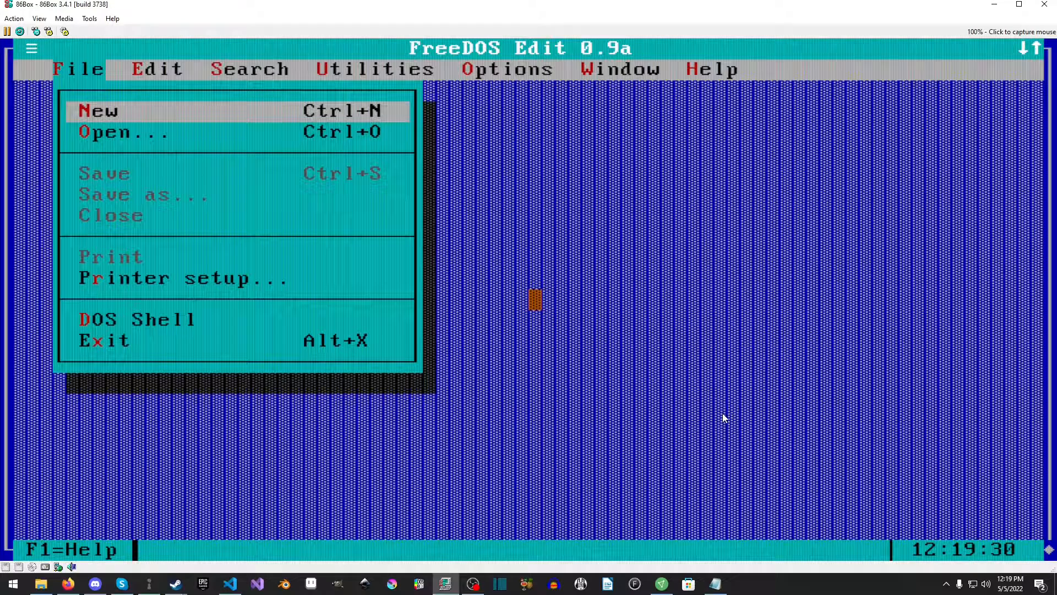
Start a blank document and enter 'Hello YouTube this is a text document!!' and 'We can print this!?'.
{"action": "left_click", "coordinate": [98, 110]}
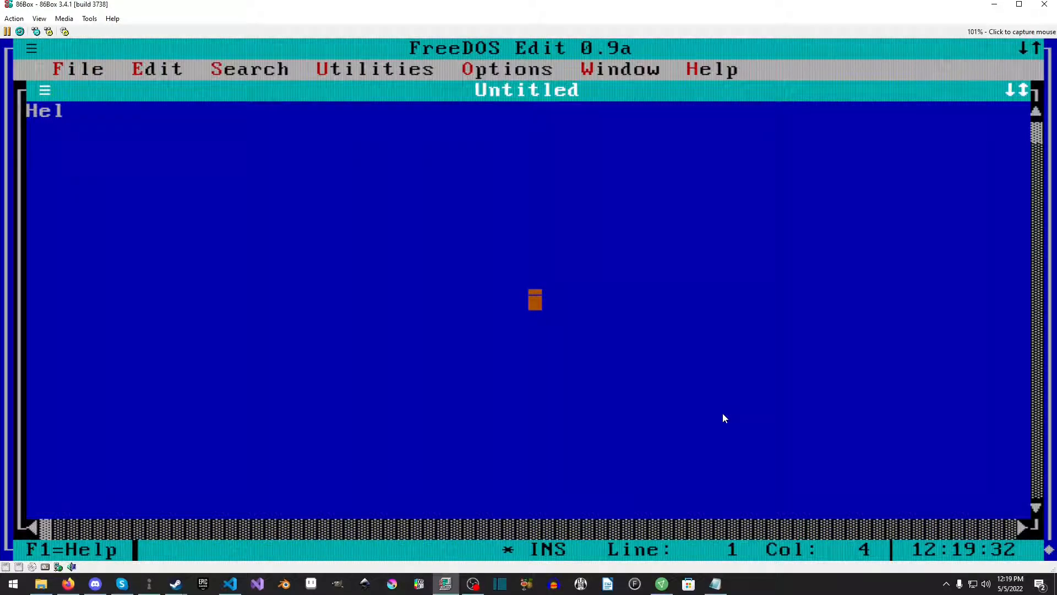
{"action": "type", "text": "lo YOu"}
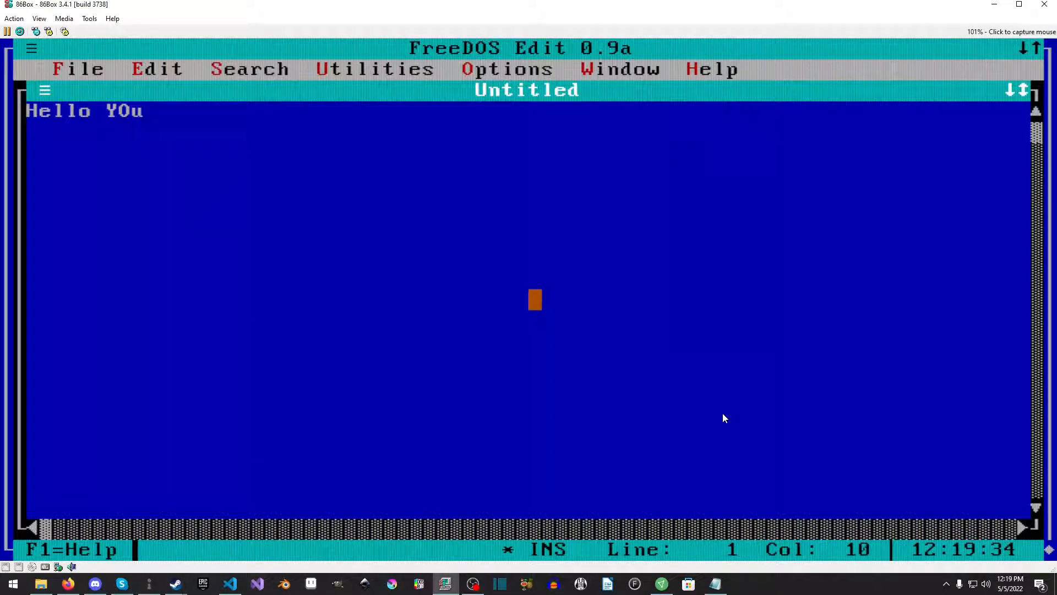
{"action": "type", "text": "uTube"}
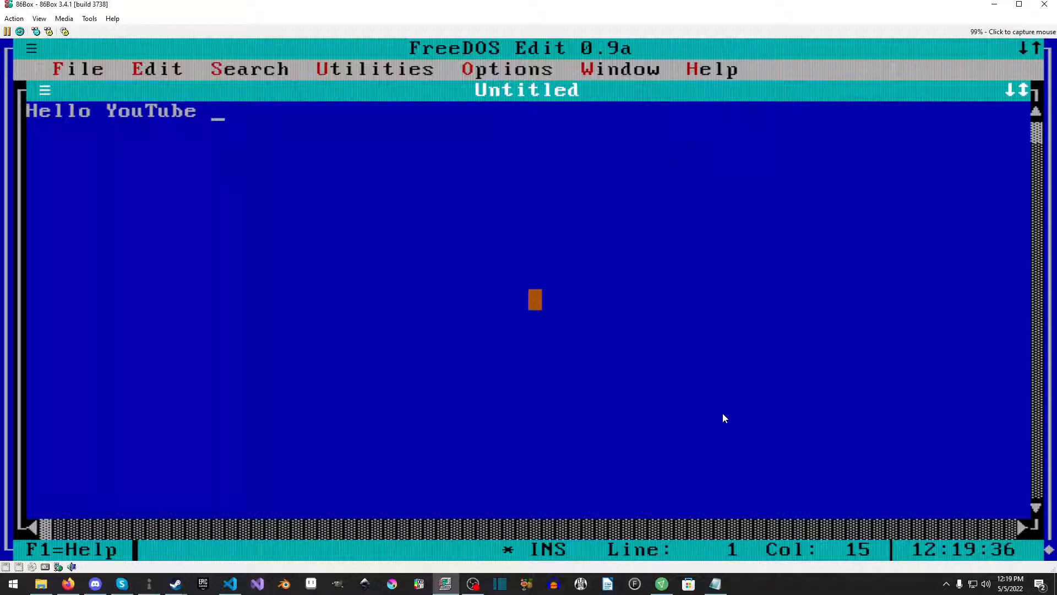
{"action": "type", "text": "this is a text document!!"}
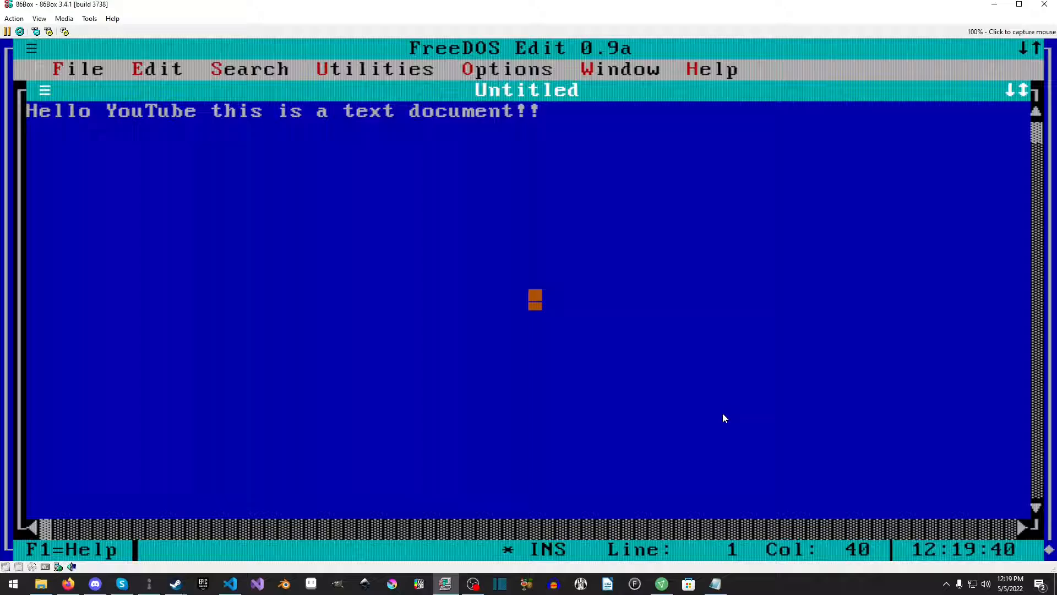
{"action": "type", "text": "We can print t"}
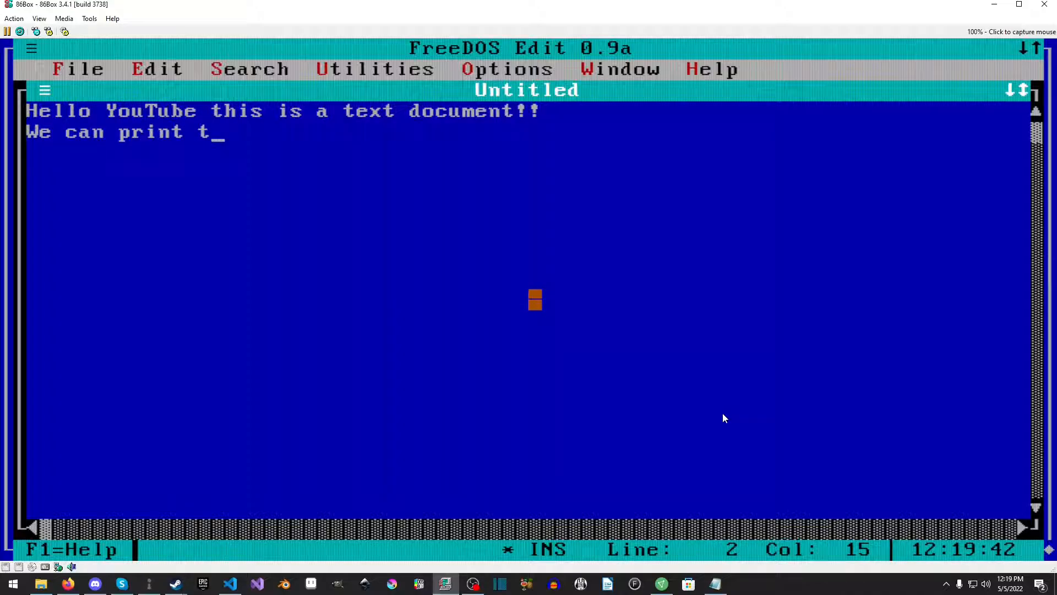
{"action": "type", "text": "his!?"}
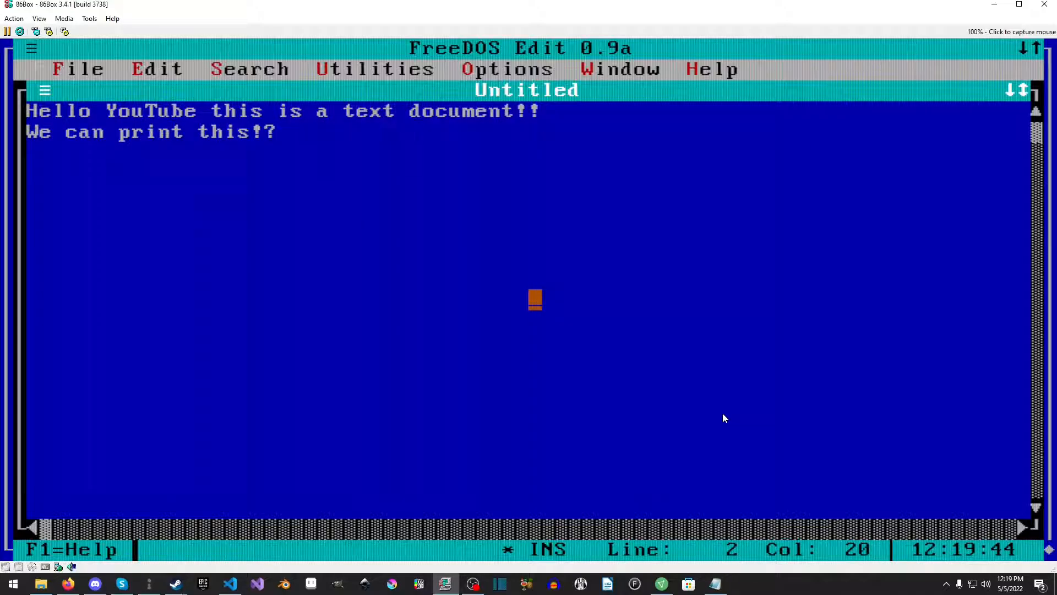
{"action": "left_click", "coordinate": [77, 68]}
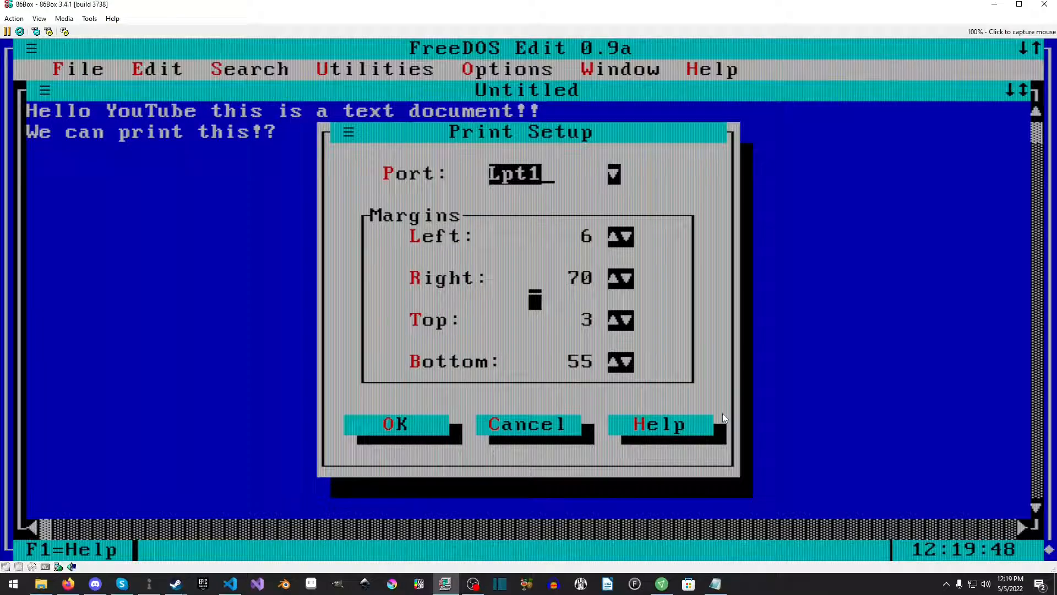
Change the Print Setup port from LPT1 to LPT2.
{"action": "left_click", "coordinate": [613, 174]}
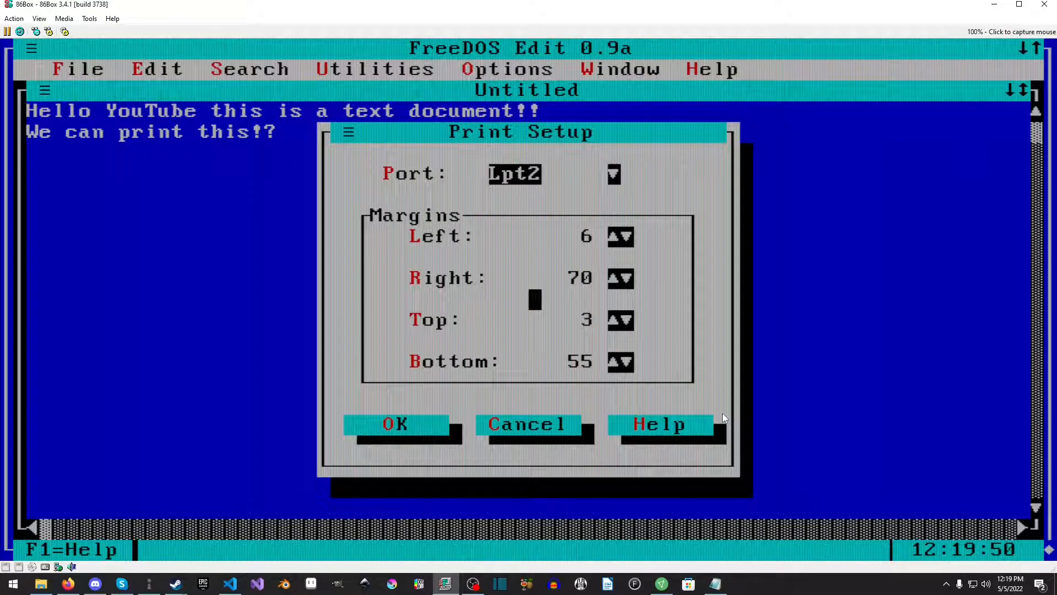